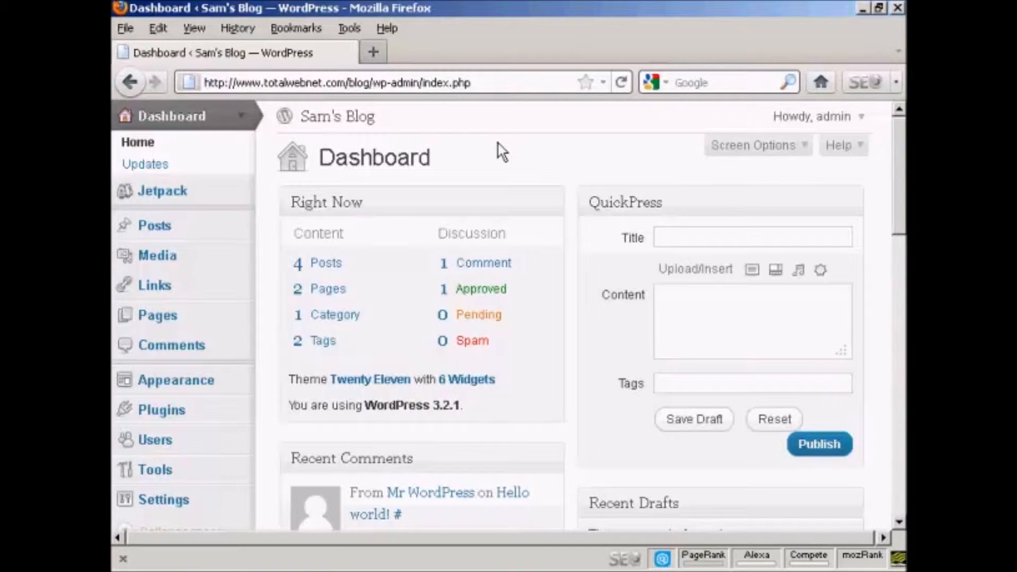
mouse_move(189, 390)
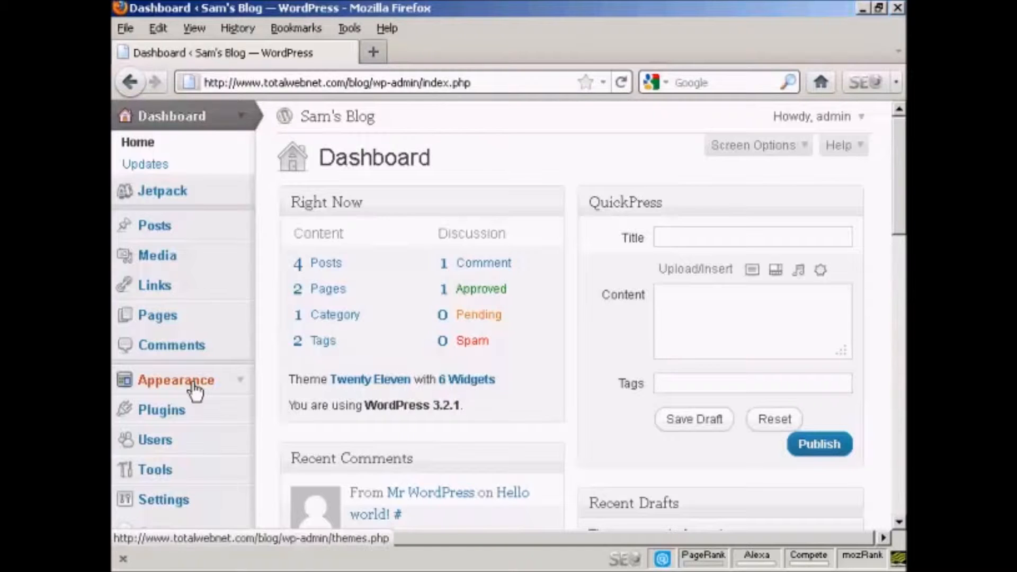
Go to the Manage Themes page, where Twenty Eleven is the current theme.
left_click(176, 380)
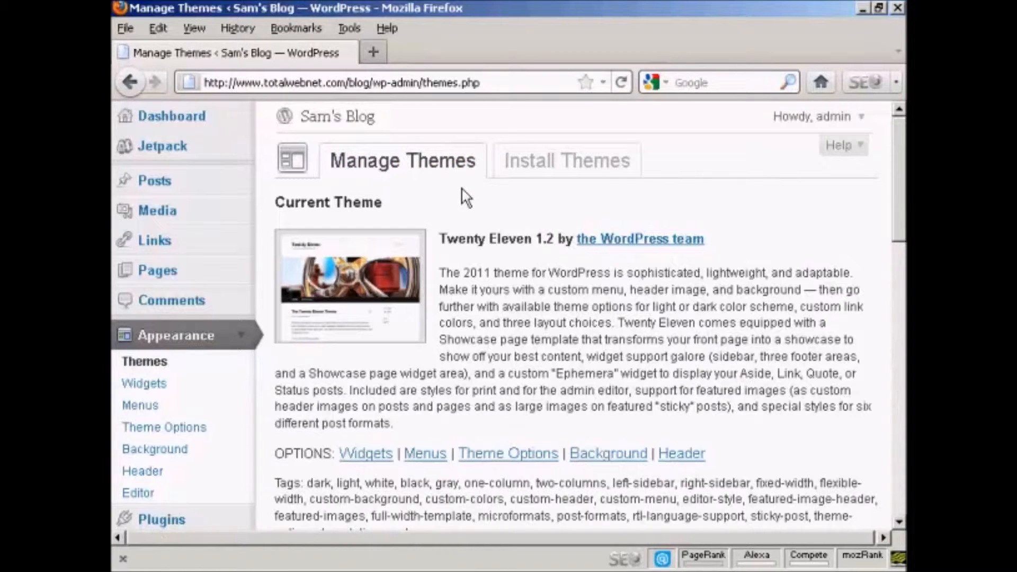
mouse_move(547, 201)
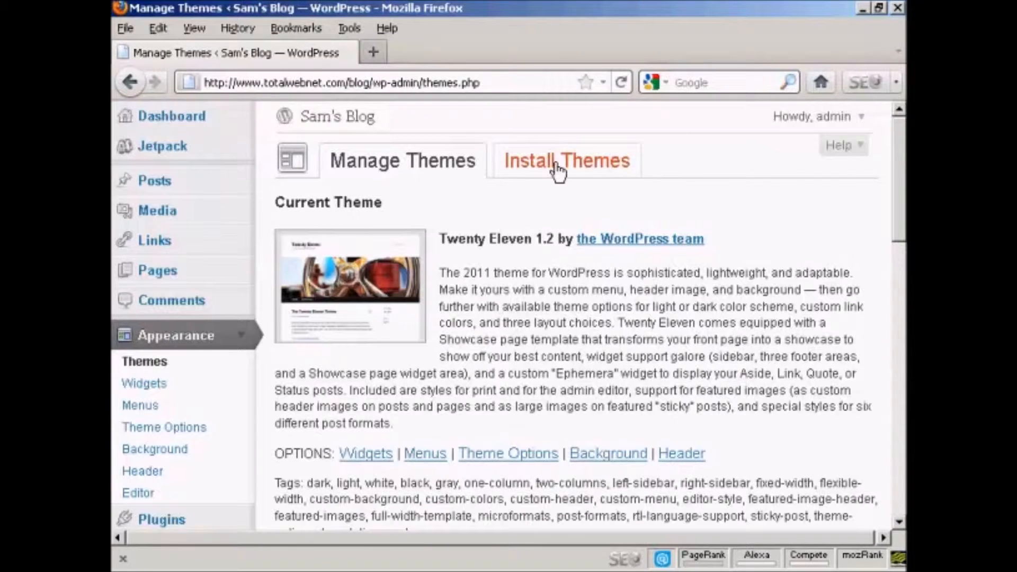
Switch to the Install Themes page with its keyword search form.
left_click(564, 163)
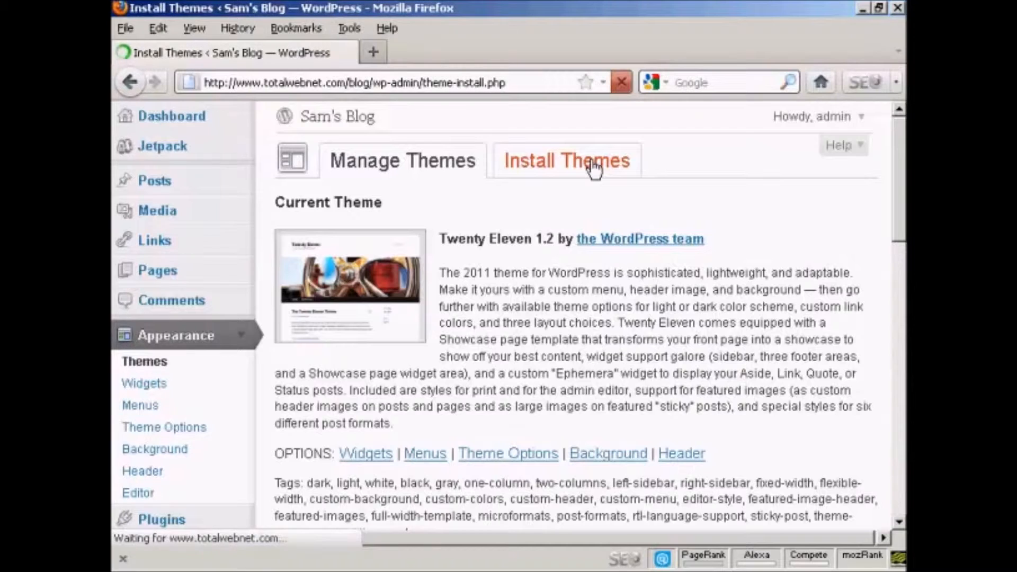
left_click(587, 161)
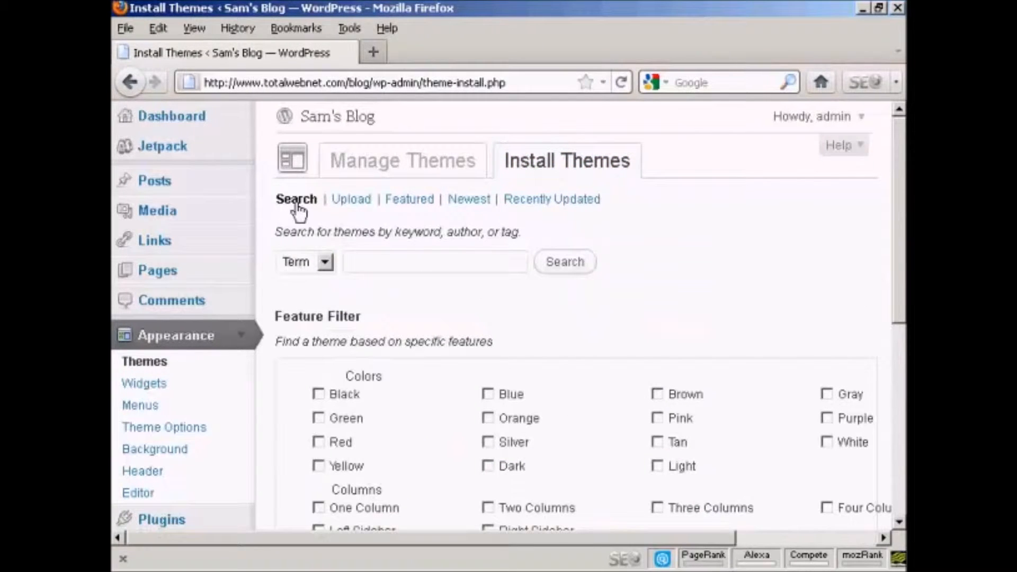
mouse_move(302, 210)
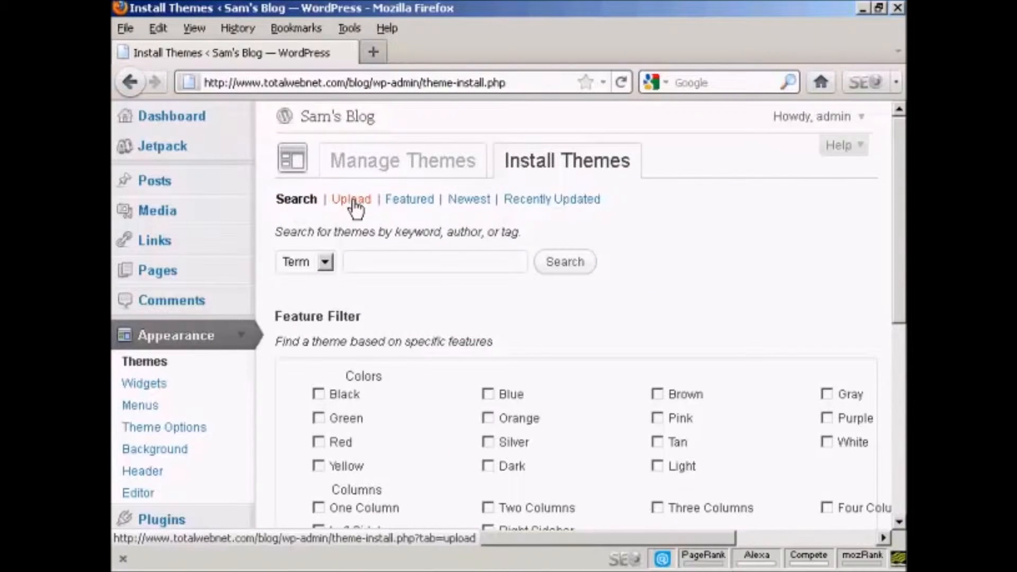
mouse_move(600, 223)
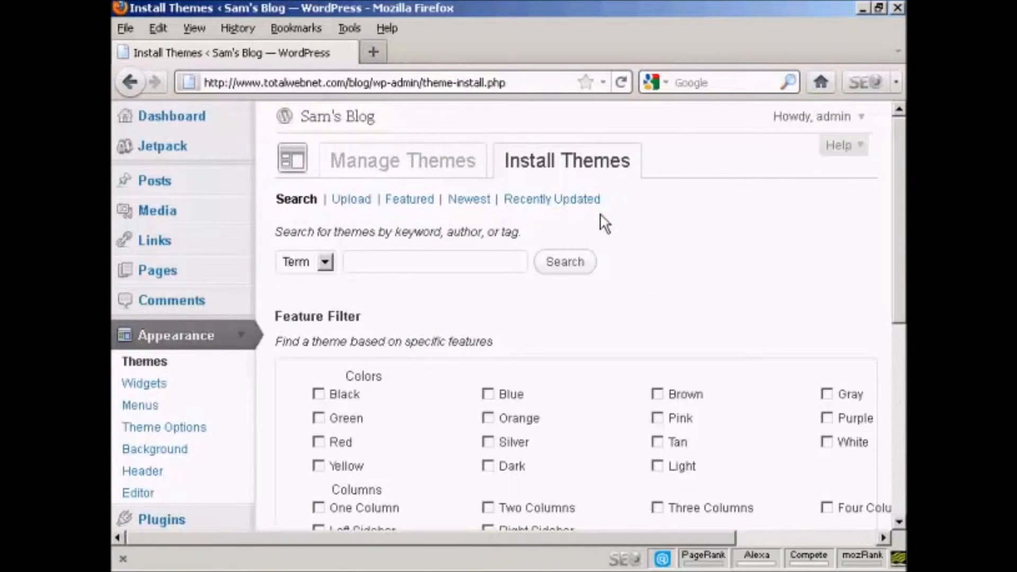
mouse_move(339, 265)
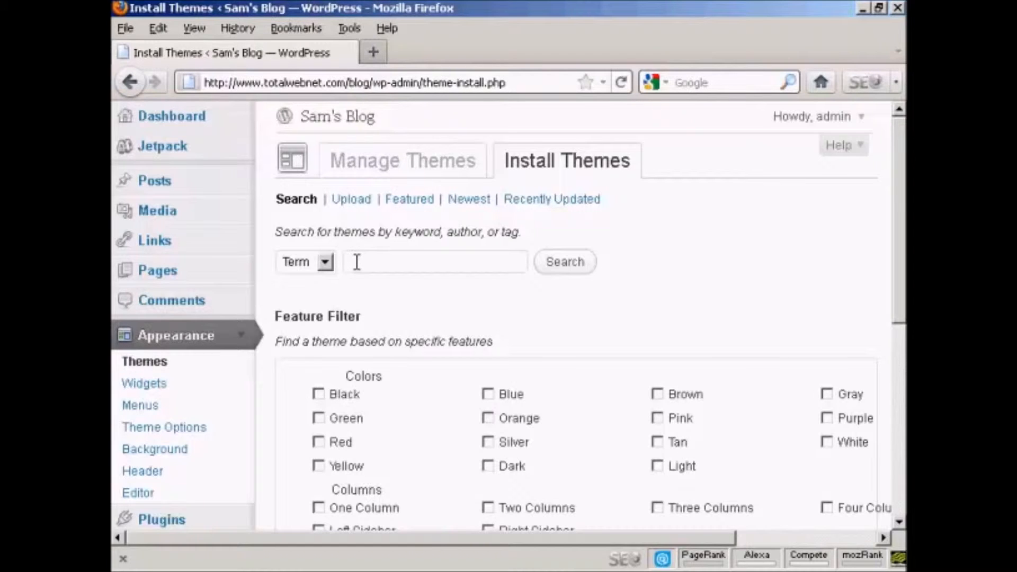
Search the theme directory for the keyword 'green'.
type("green")
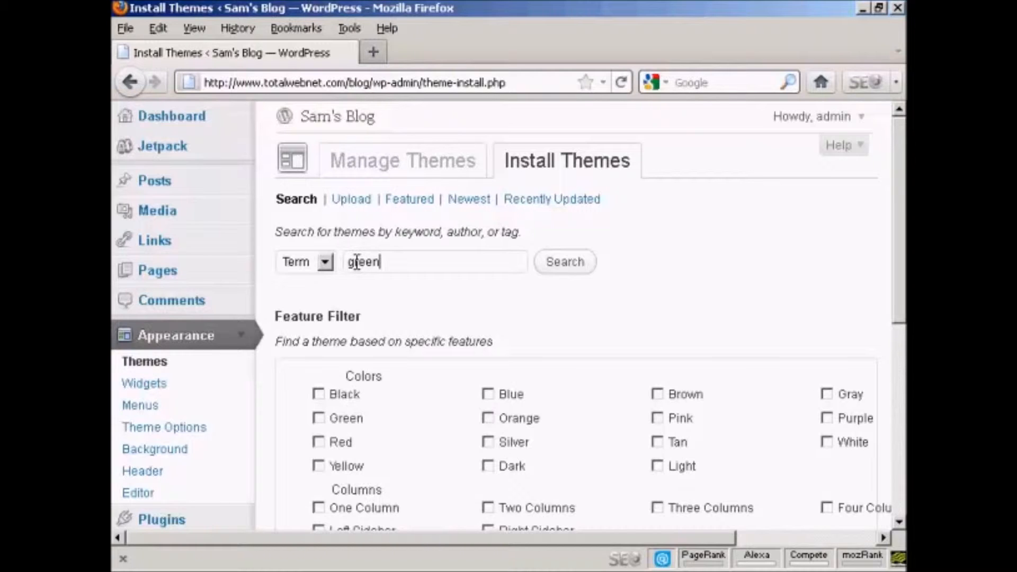
mouse_move(818, 312)
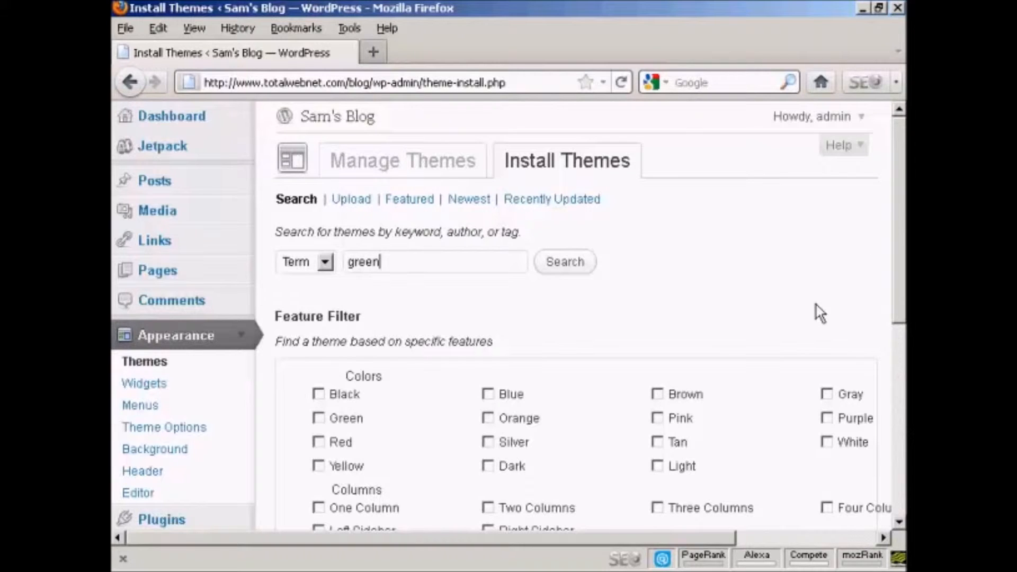
scroll("down", 3)
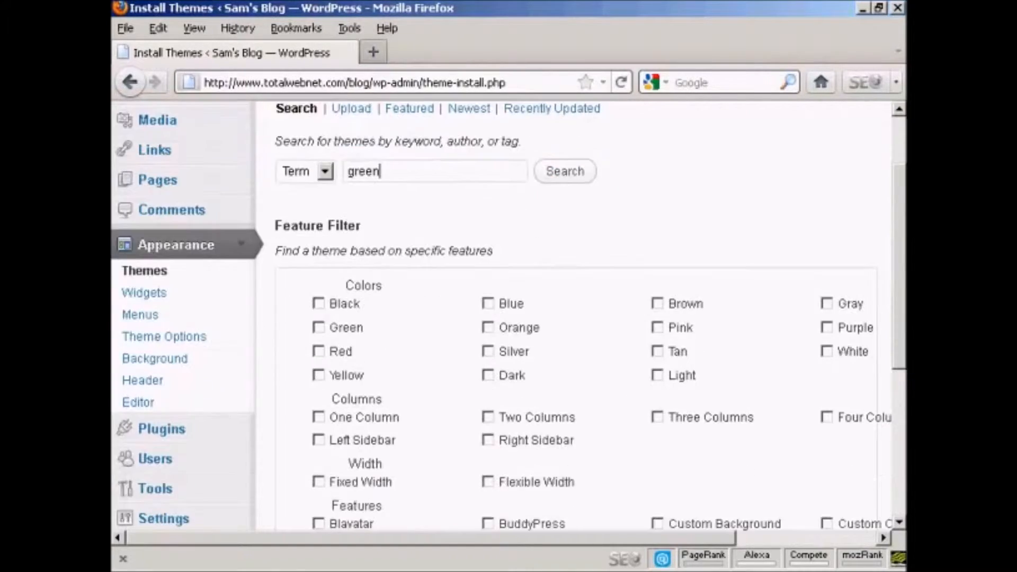
scroll("down", 3)
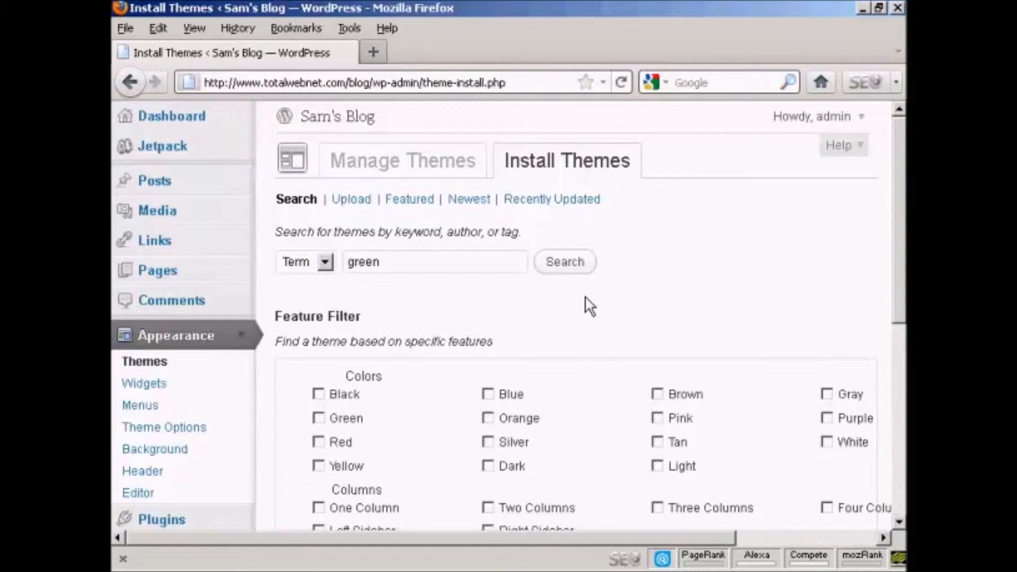
left_click(565, 262)
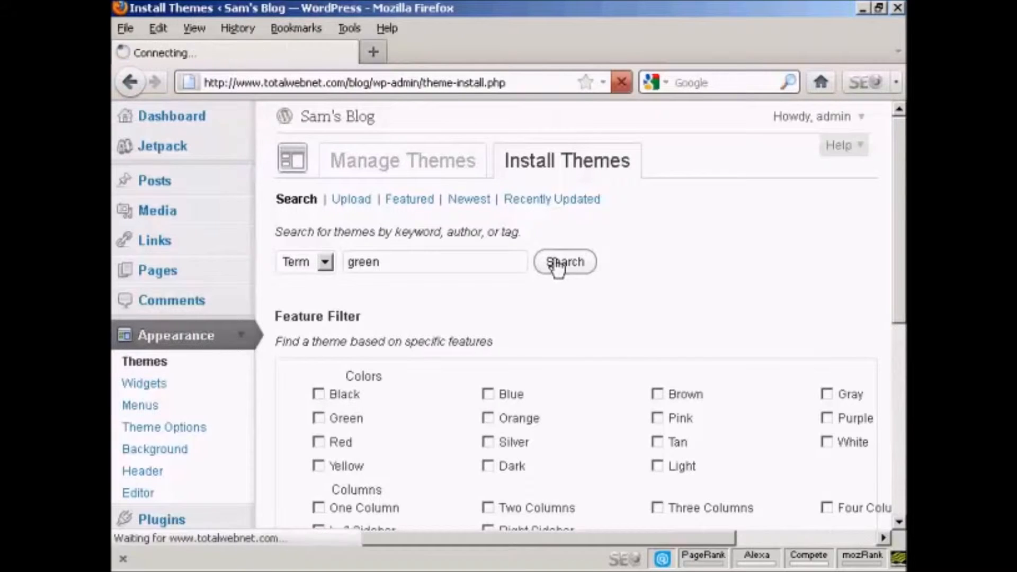
left_click(566, 261)
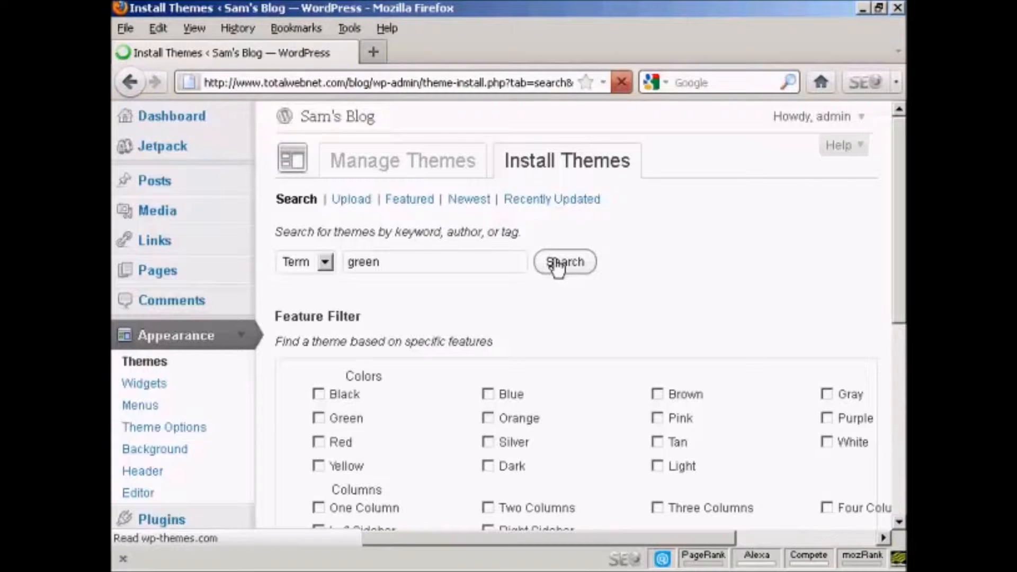
Browse the 43 green results and settle on the Greener Side theme.
left_click(565, 263)
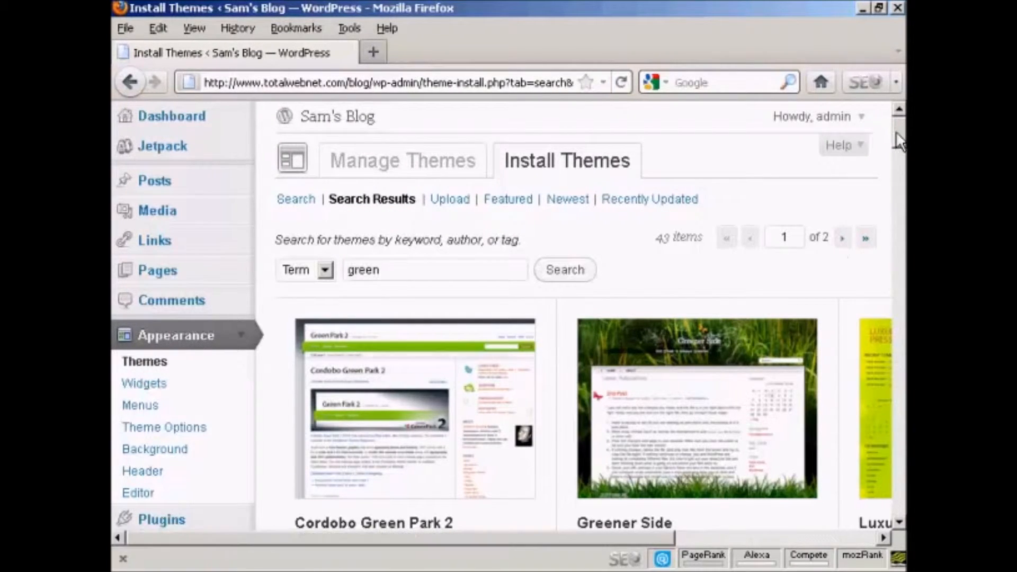
scroll("down", 3)
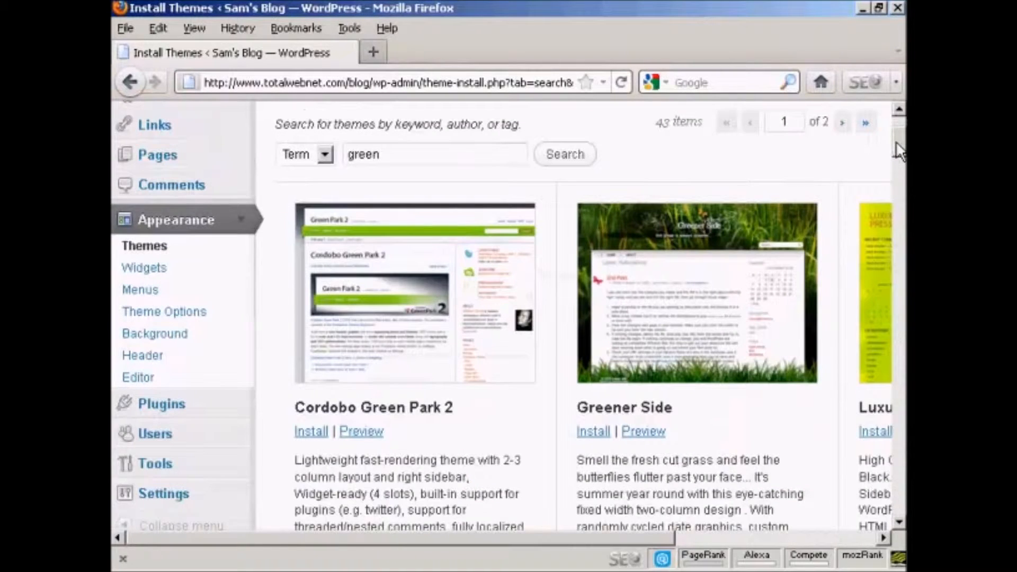
scroll("down", 3)
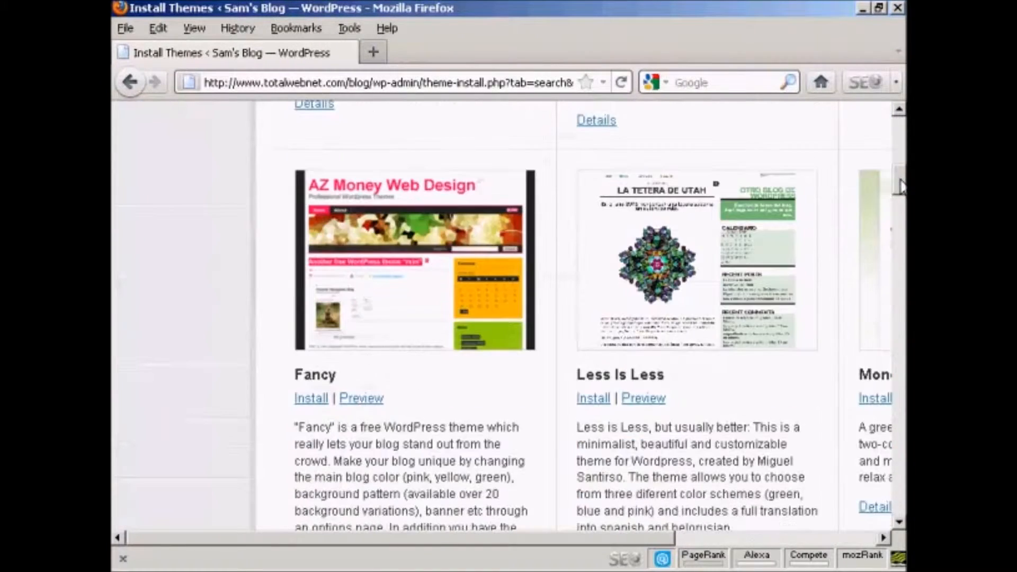
scroll("down", 3)
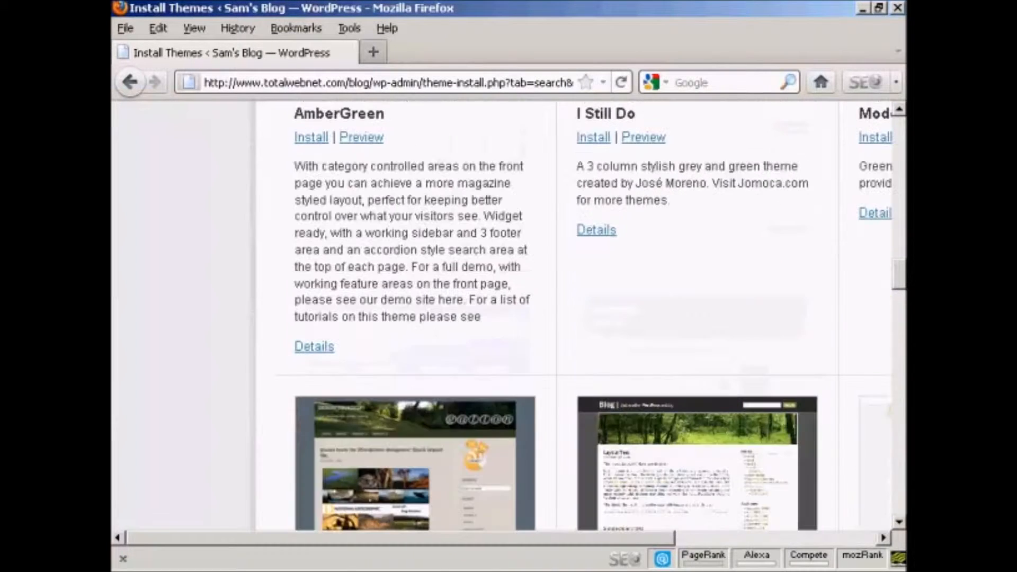
scroll("down", 3)
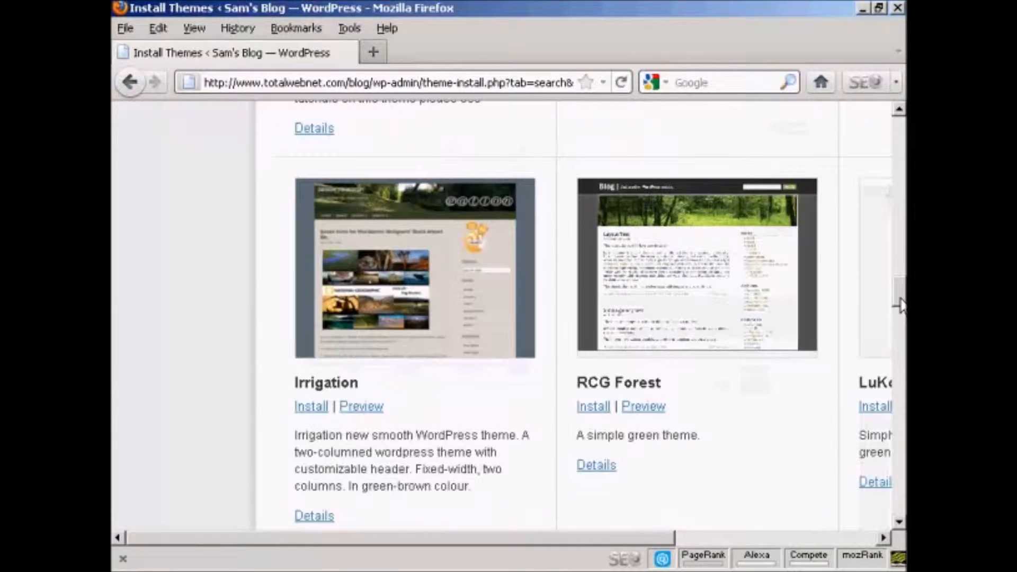
scroll("up", 3)
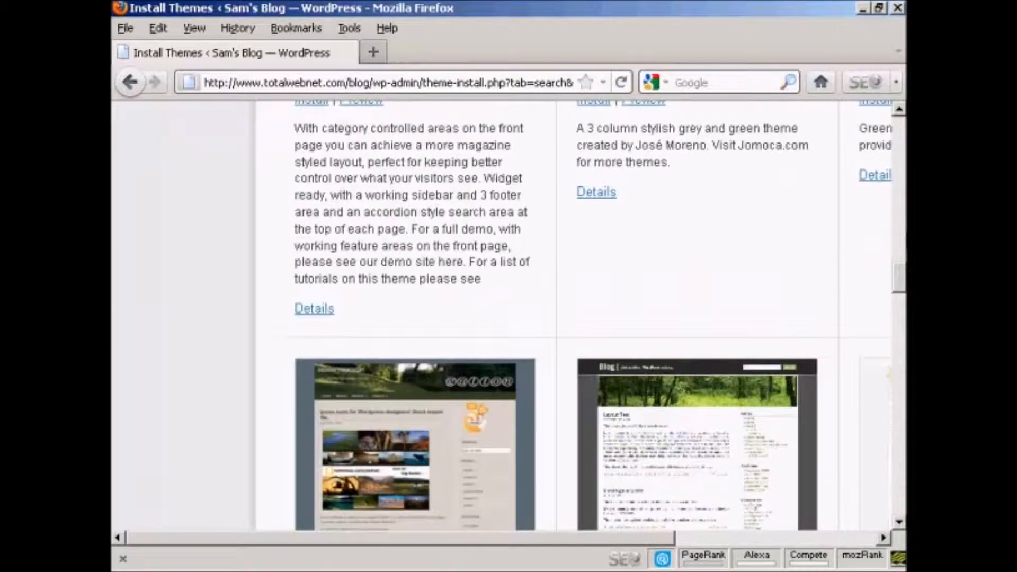
scroll("up", 3)
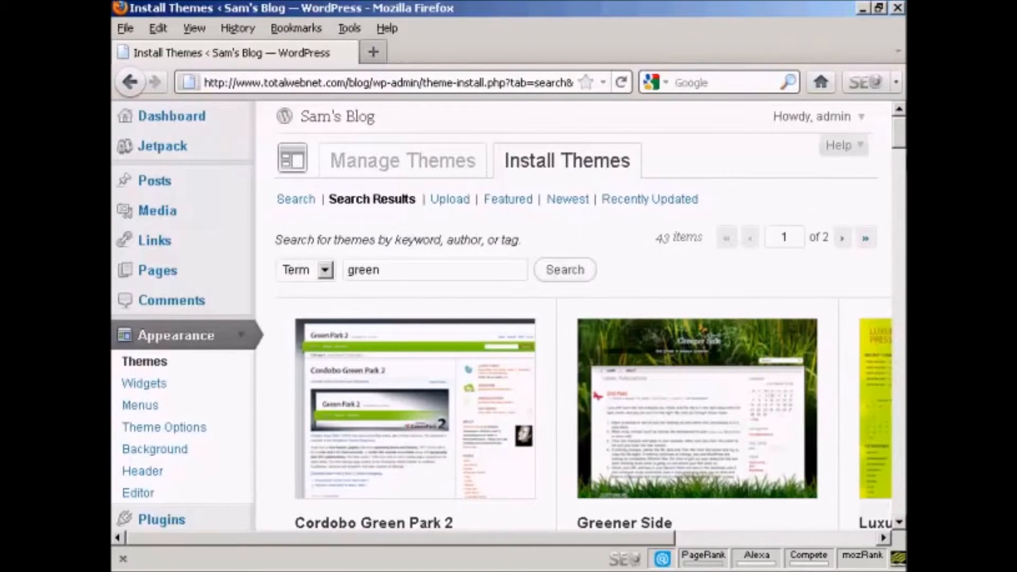
scroll("down", 3)
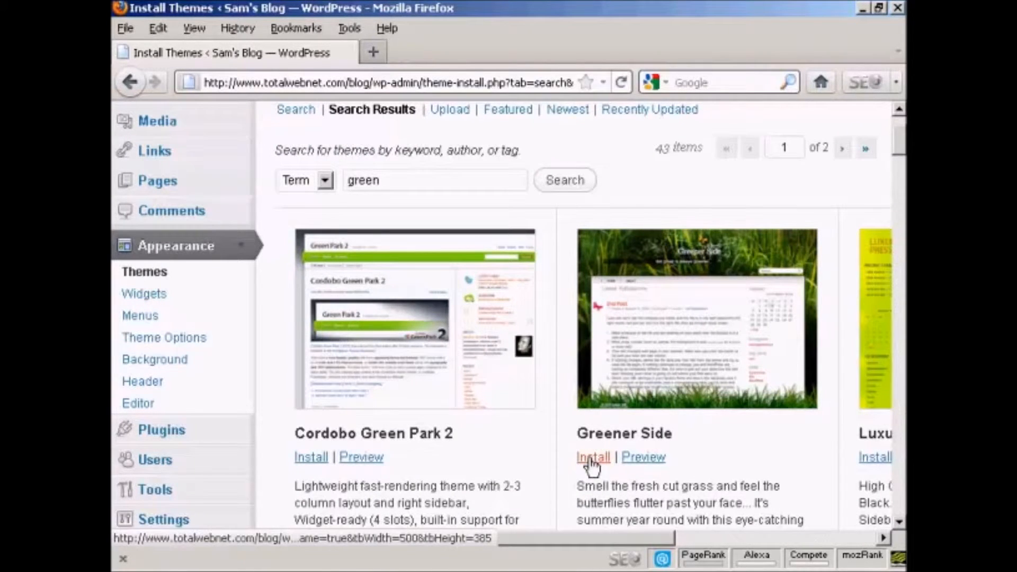
mouse_move(638, 465)
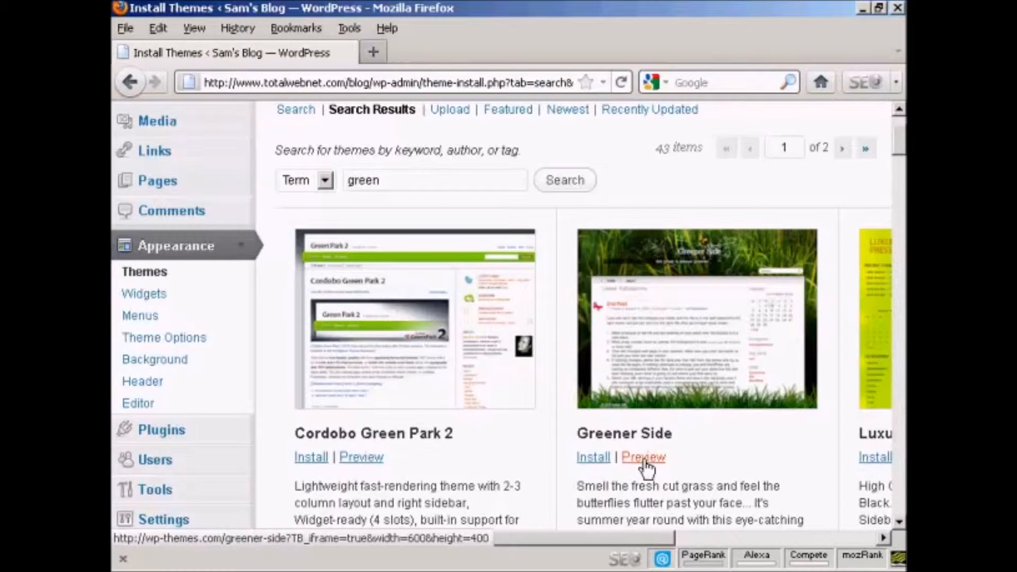
Preview the Greener Side theme, look through it, then close the preview.
left_click(643, 456)
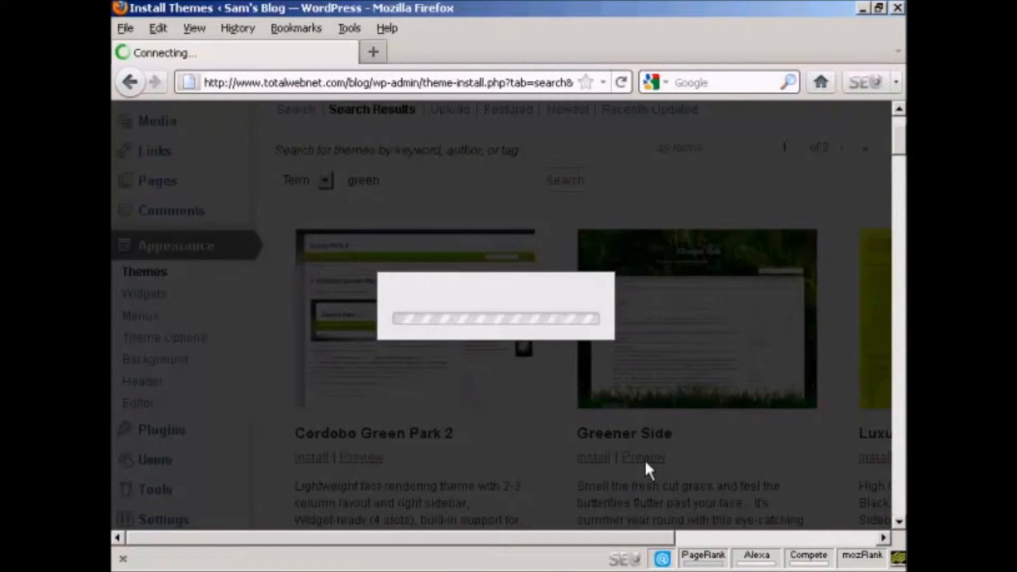
left_click(644, 458)
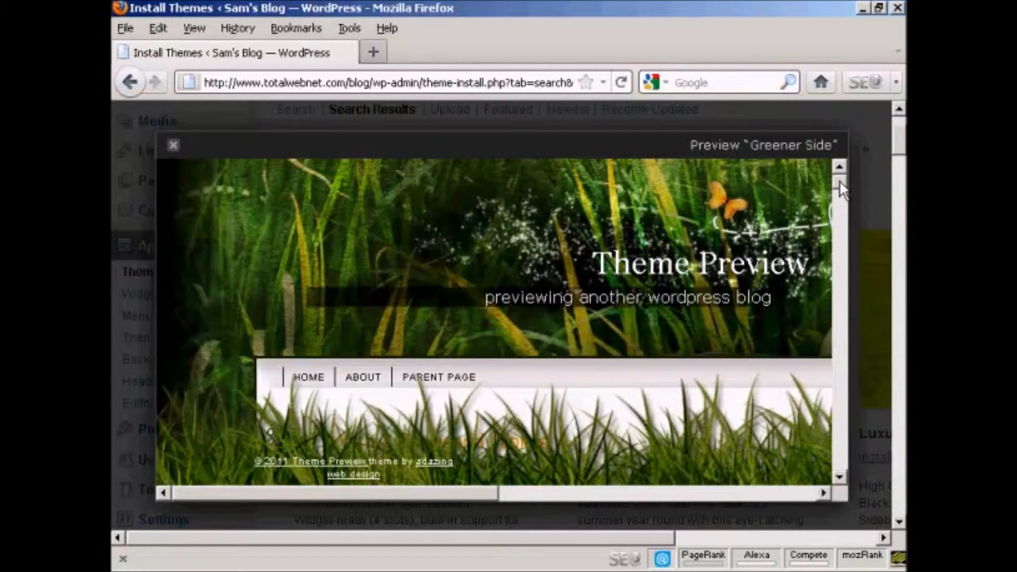
scroll("down", 3)
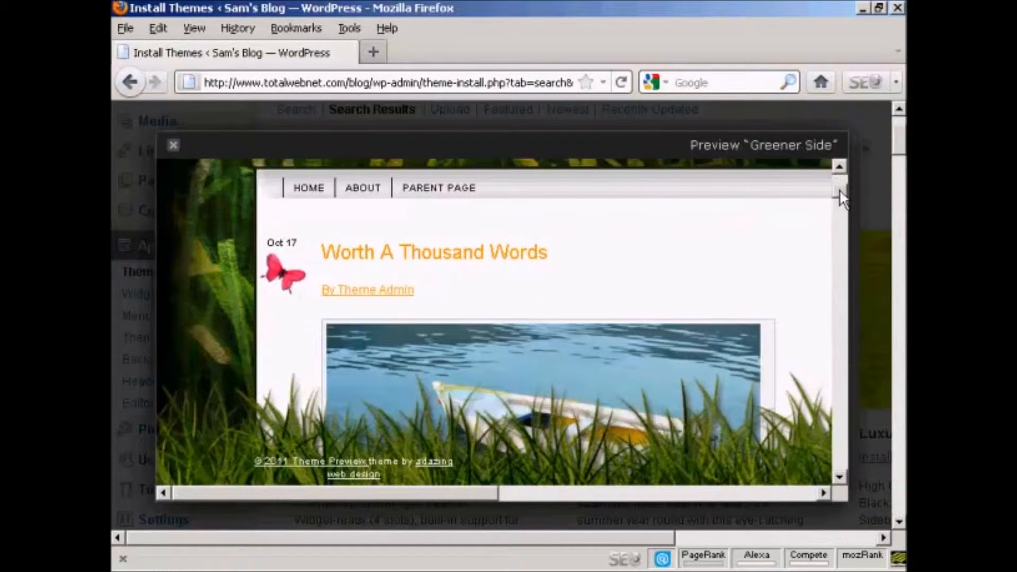
scroll("down", 3)
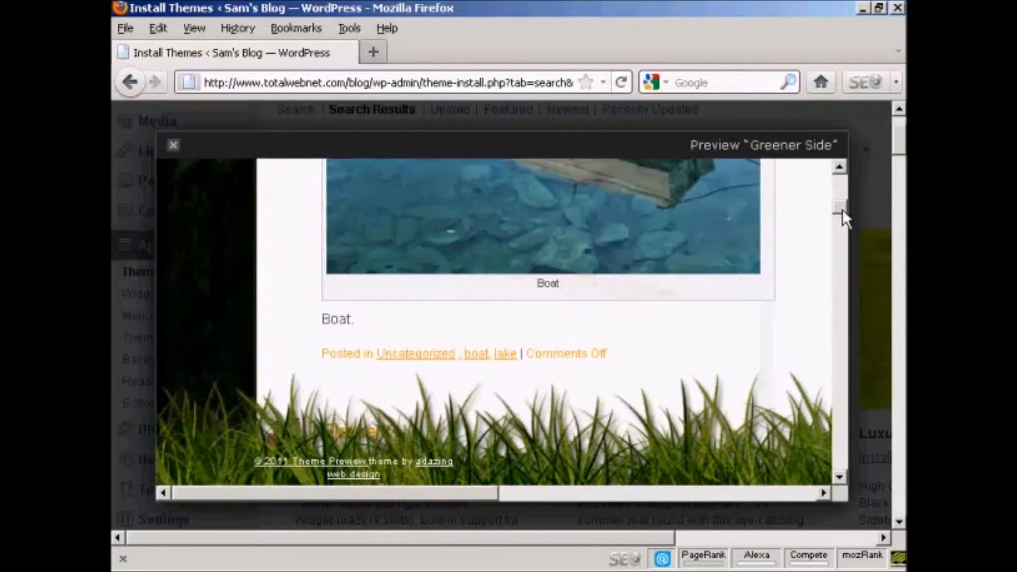
scroll("down", 3)
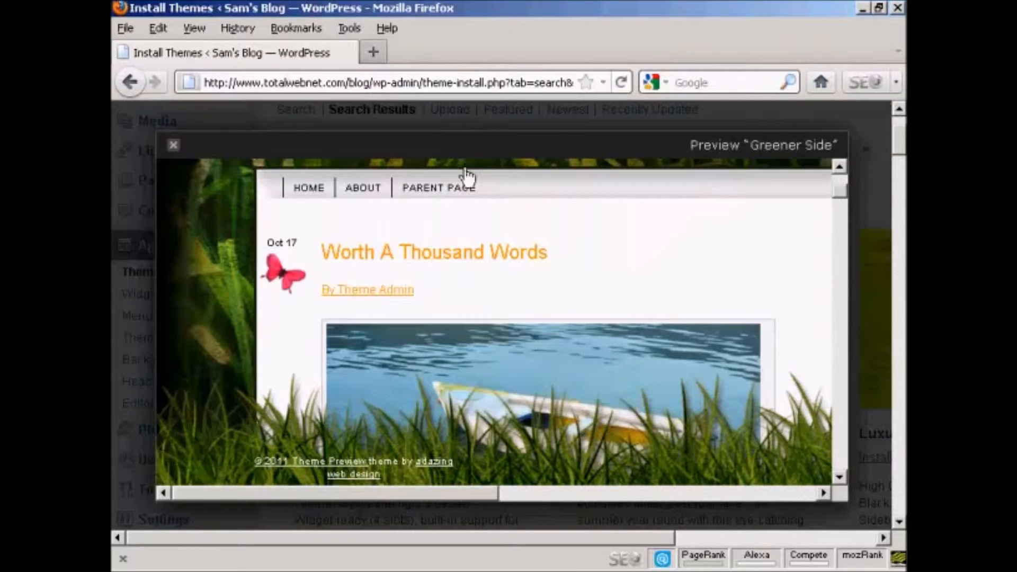
left_click(172, 145)
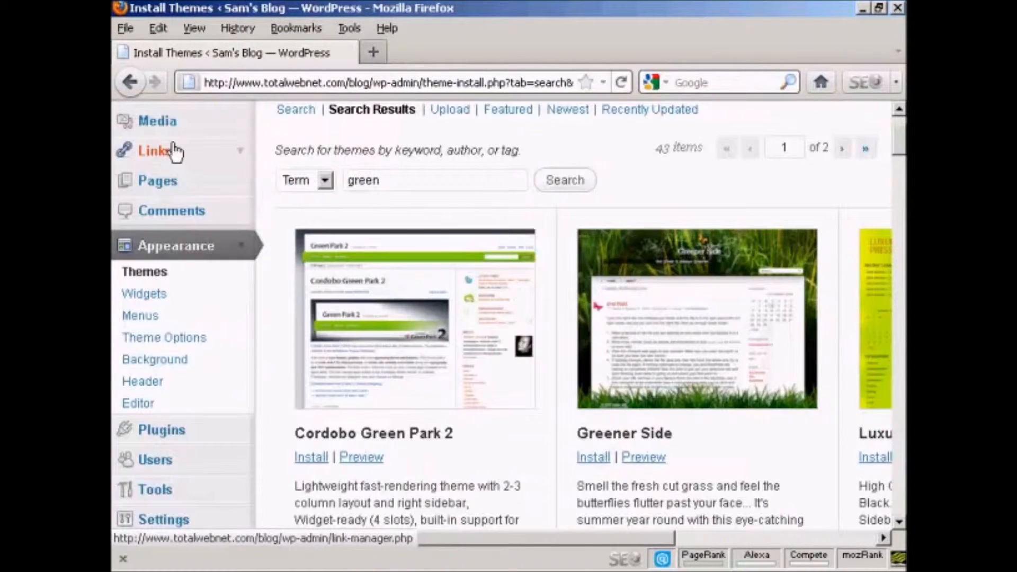
mouse_move(562, 354)
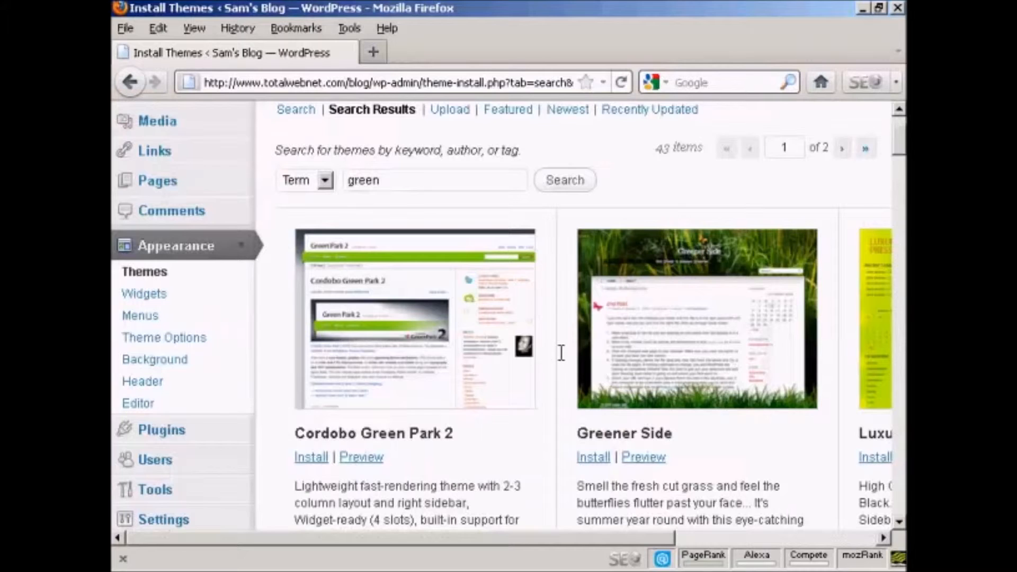
mouse_move(594, 461)
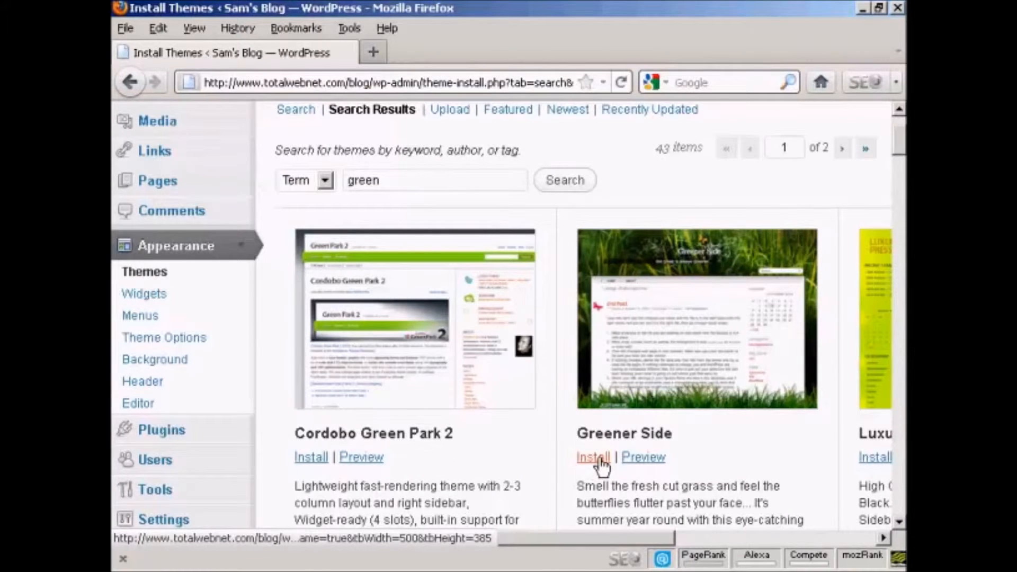
Install Greener Side 1.06 and confirm with Install Now.
left_click(594, 457)
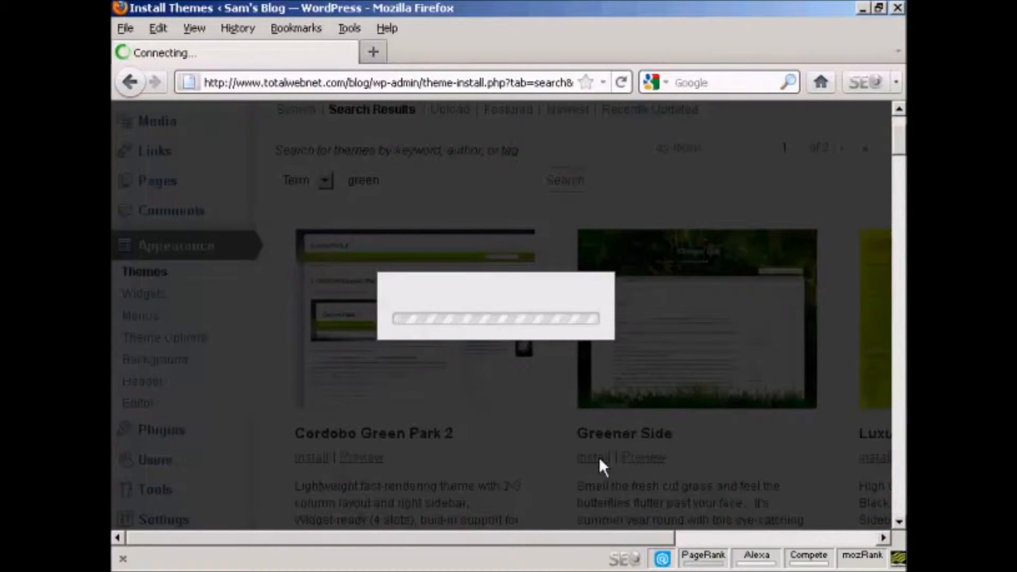
left_click(592, 458)
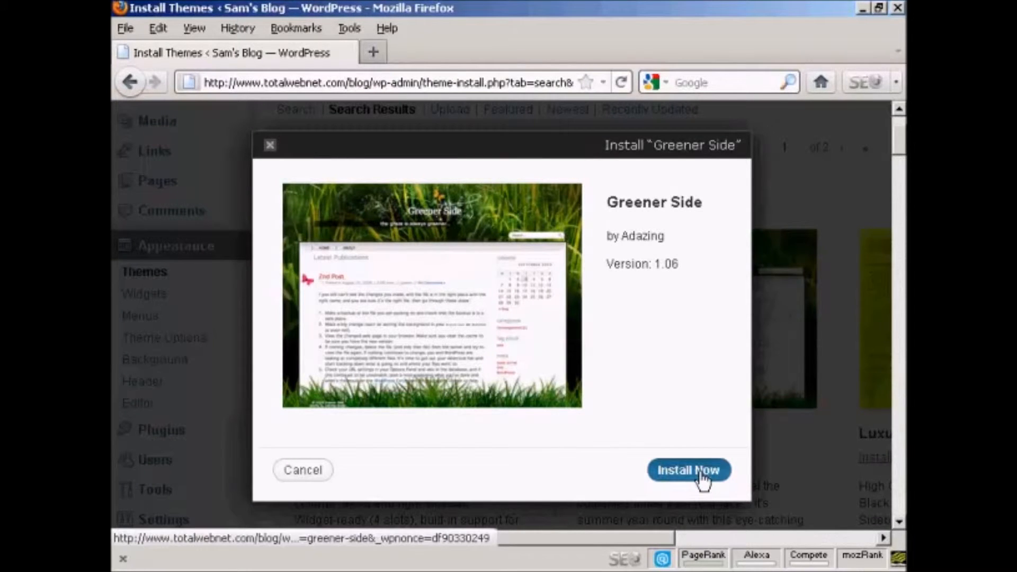
left_click(689, 471)
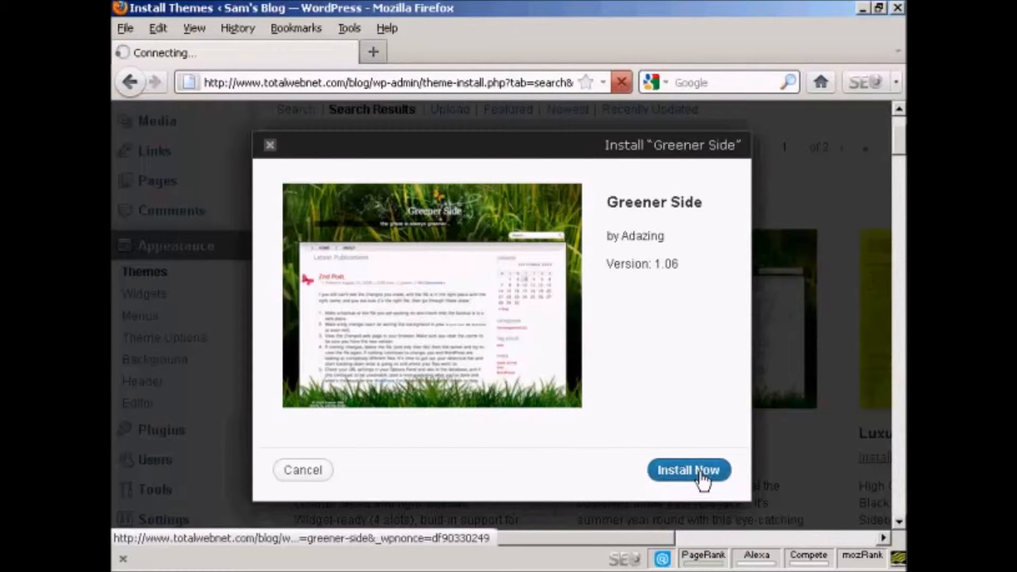
left_click(690, 470)
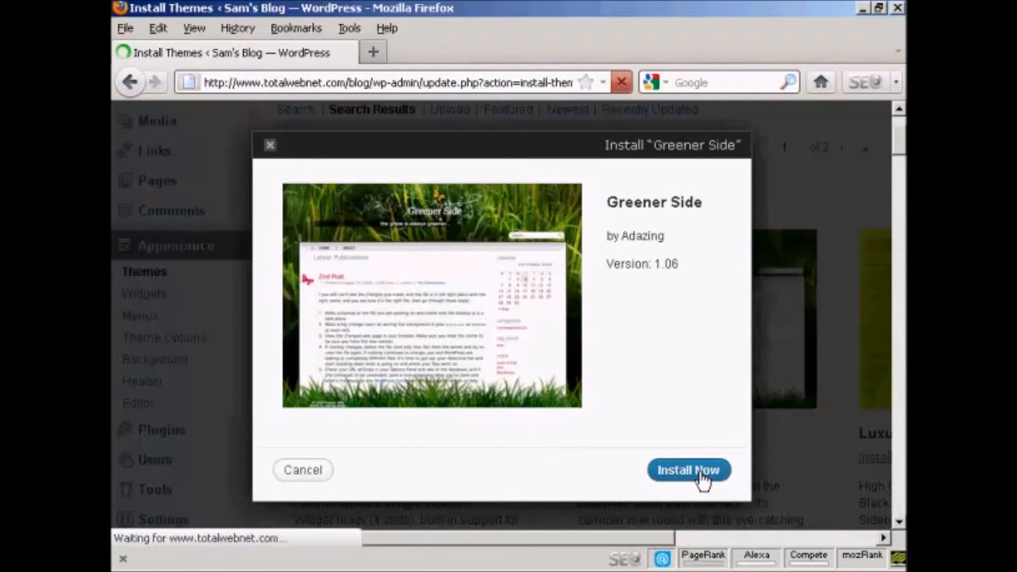
left_click(689, 470)
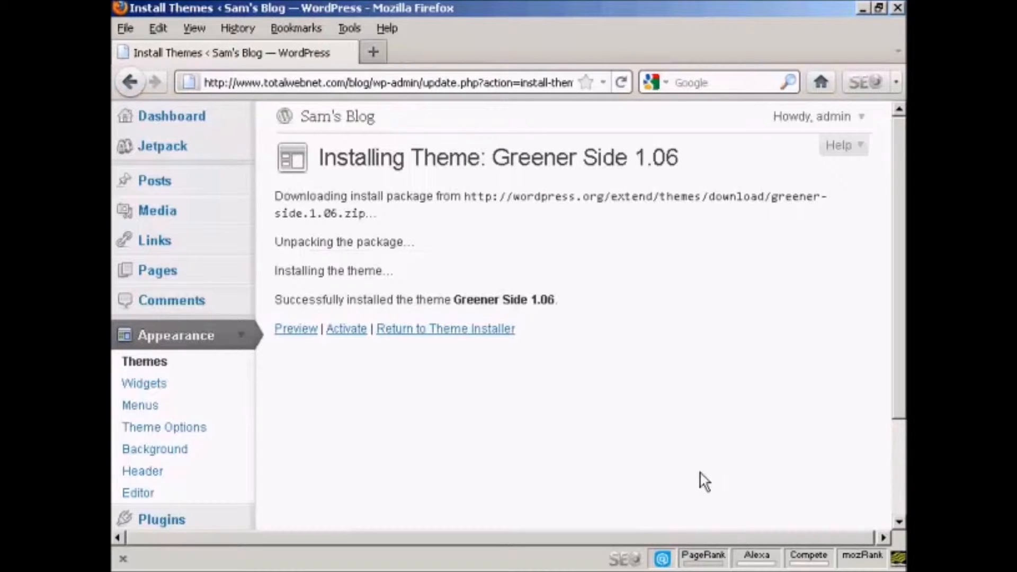
mouse_move(345, 343)
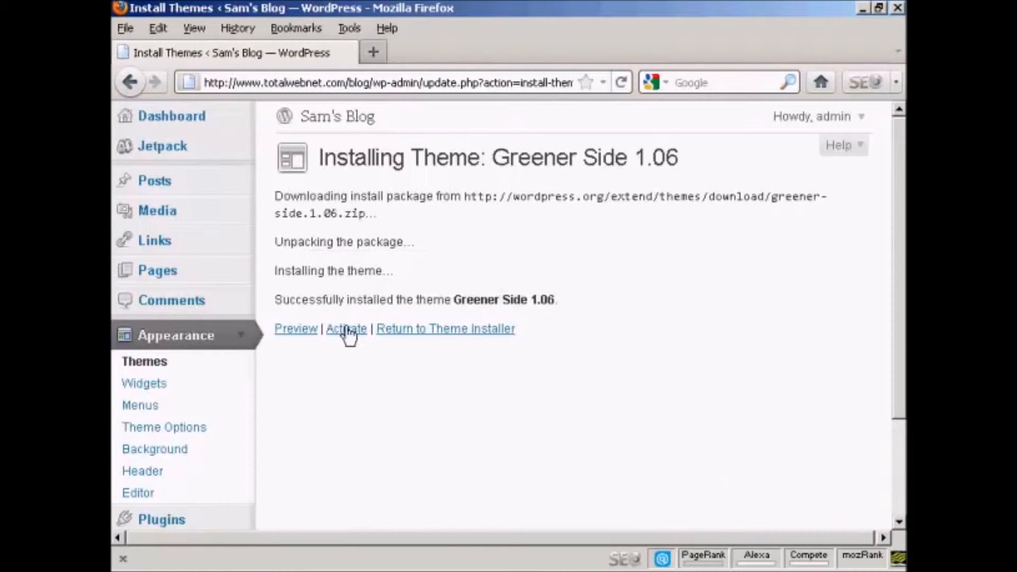
Activate Greener Side 1.06 as Sam's Blog's current theme.
left_click(346, 328)
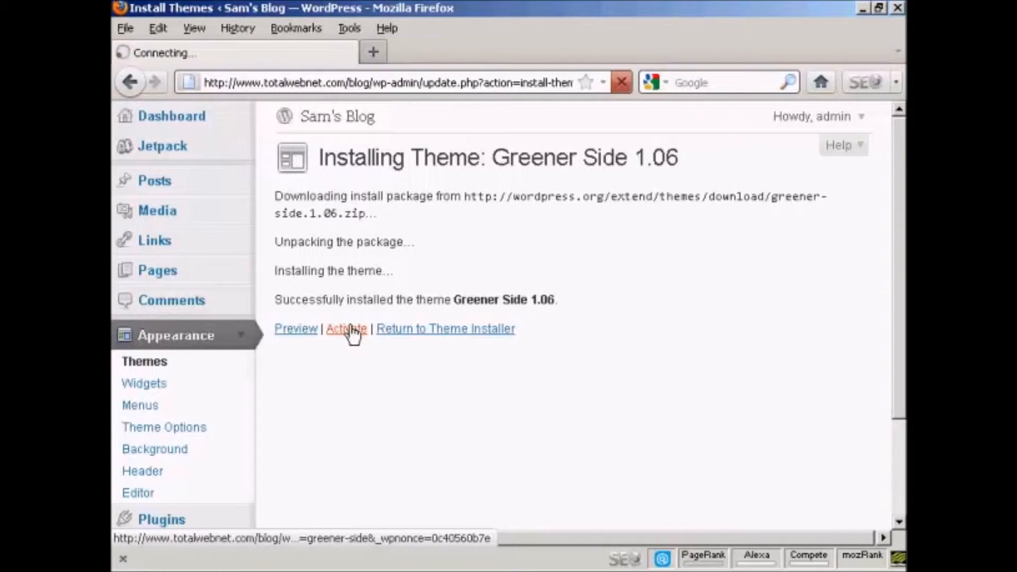
left_click(347, 329)
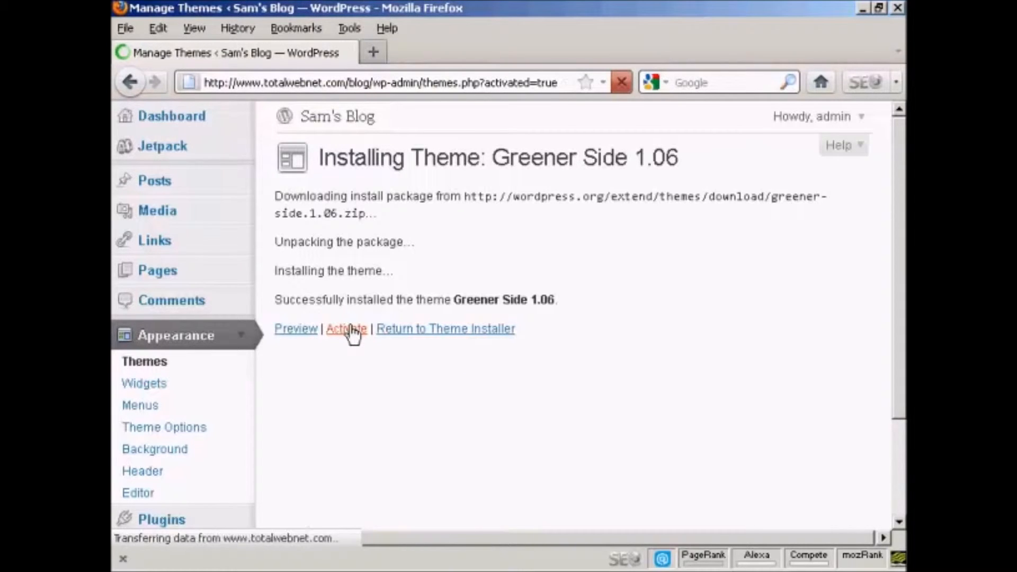
left_click(346, 328)
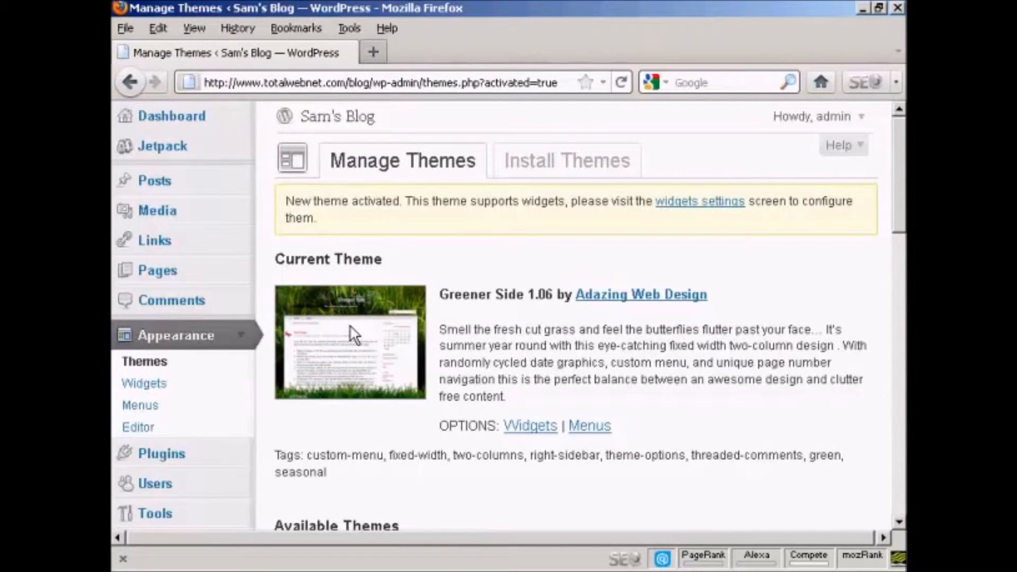
mouse_move(623, 276)
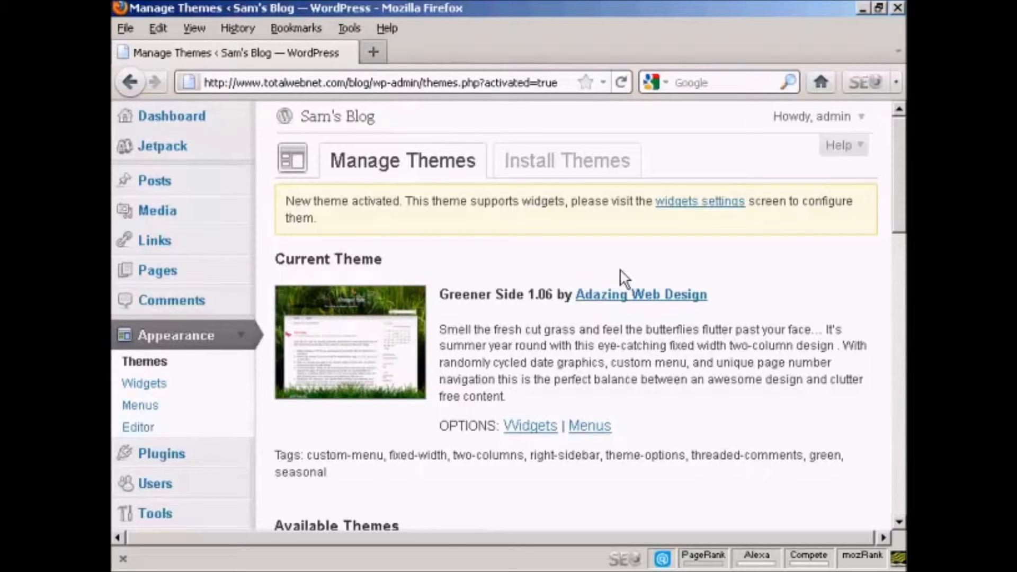
mouse_move(144, 369)
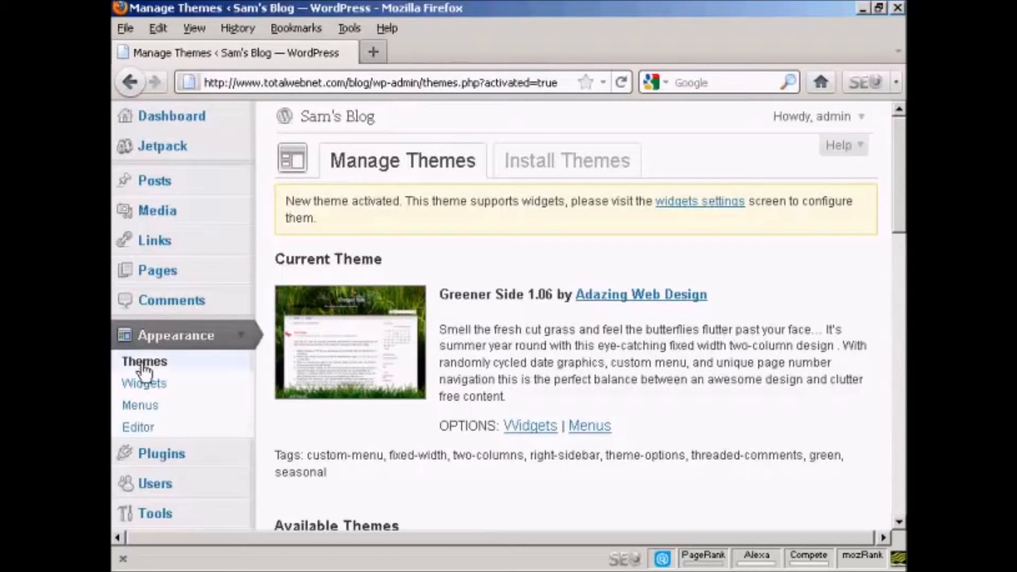
Reload Manage Themes, now listing Greener Side 1.06 as current.
left_click(144, 363)
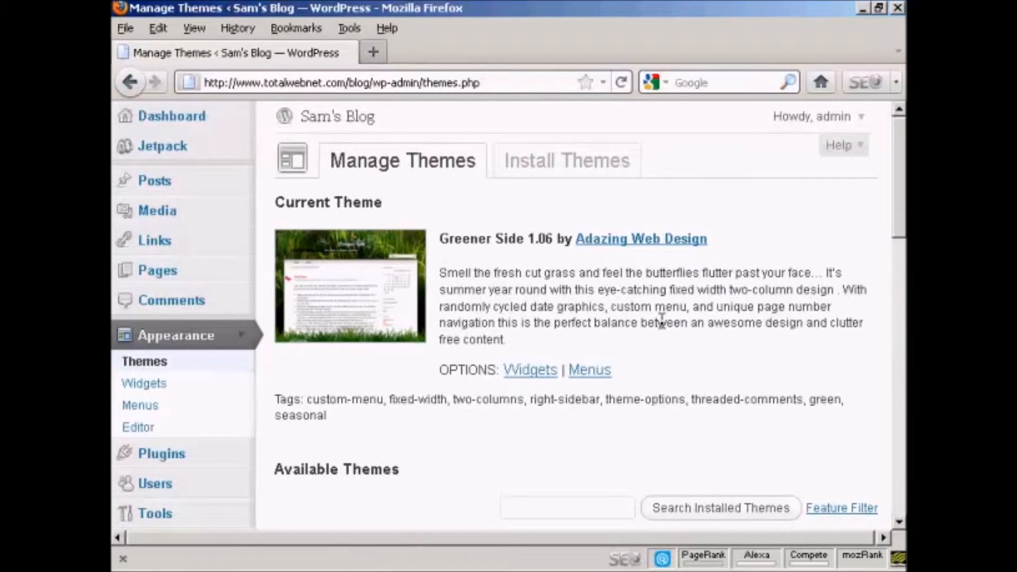
mouse_move(636, 245)
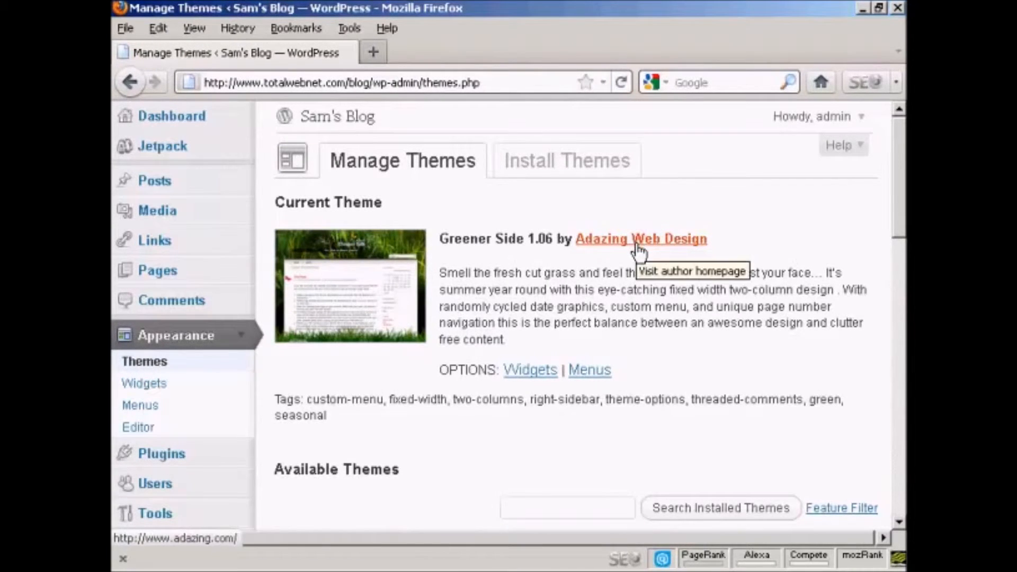
mouse_move(358, 223)
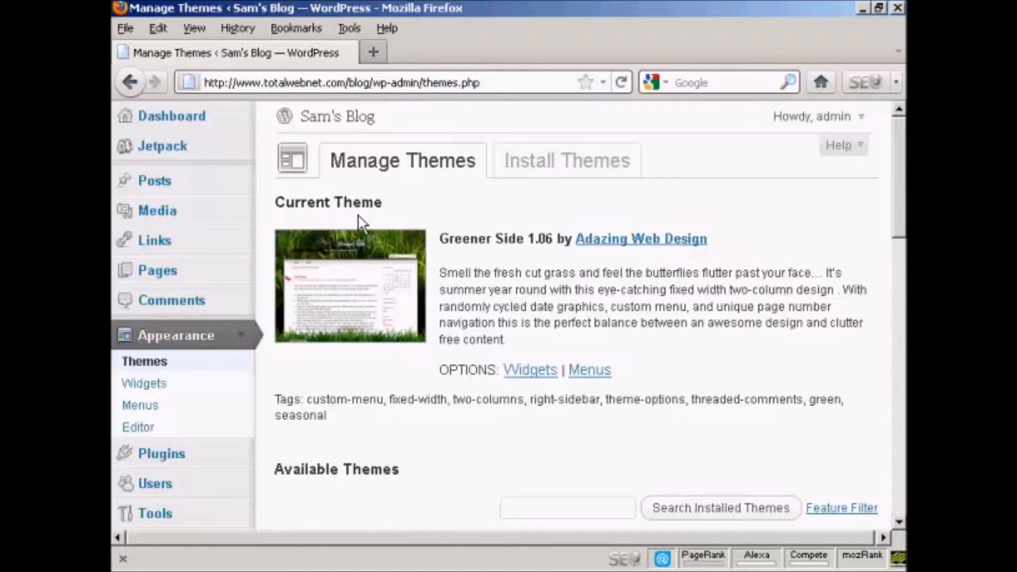
mouse_move(901, 215)
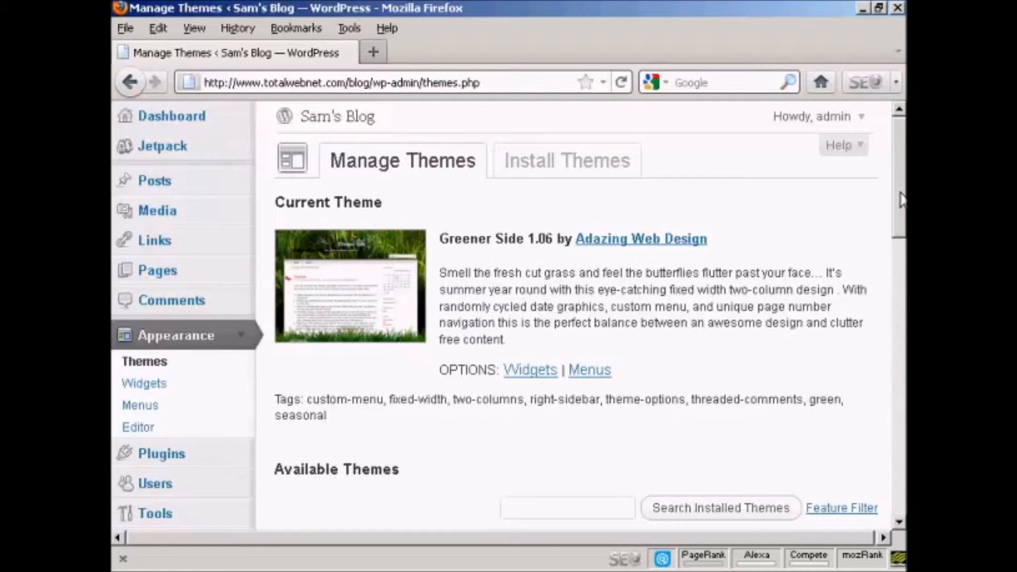
mouse_move(579, 164)
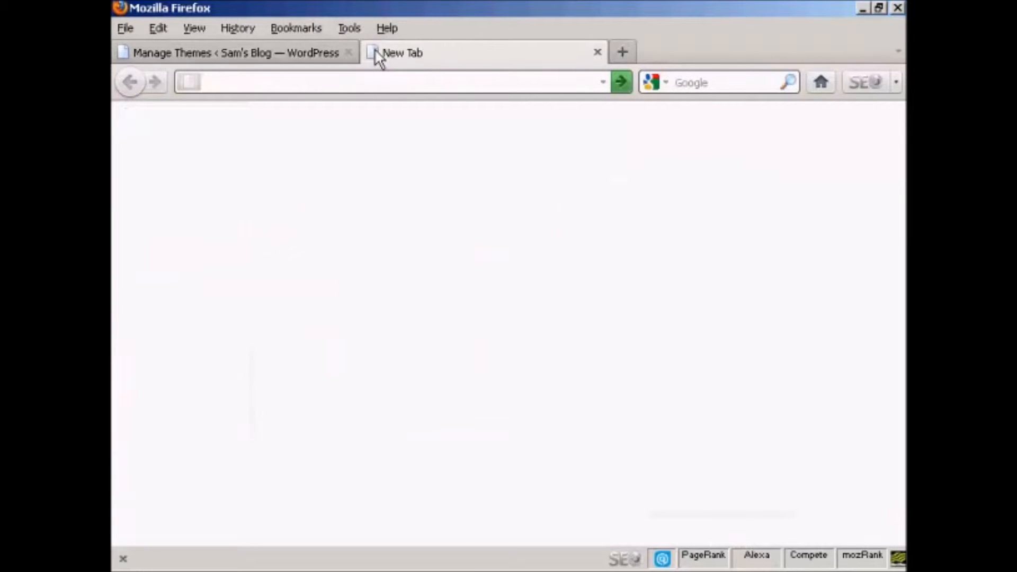
type("http://www.totalwebnet.com/blog/")
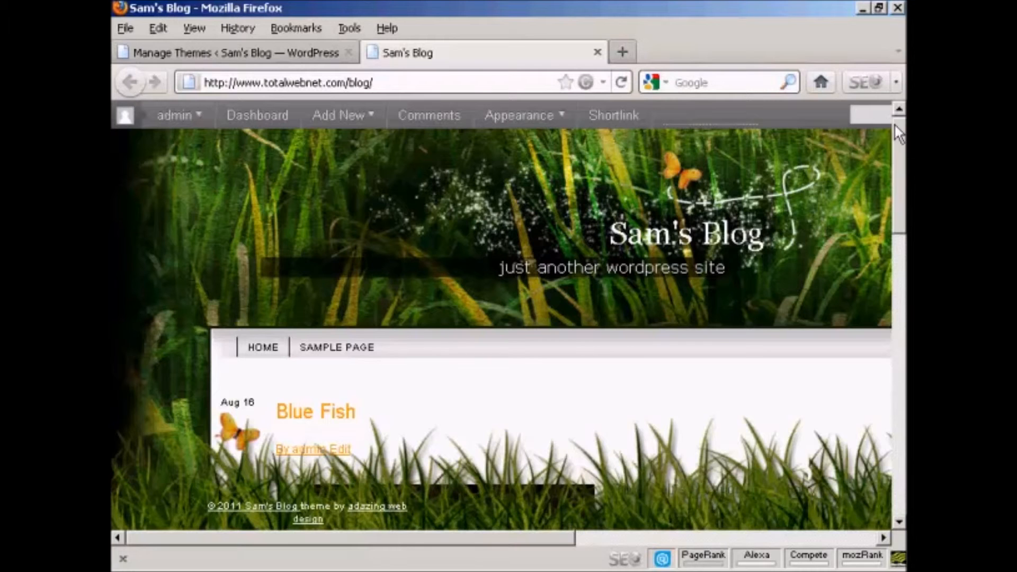
scroll("down", 3)
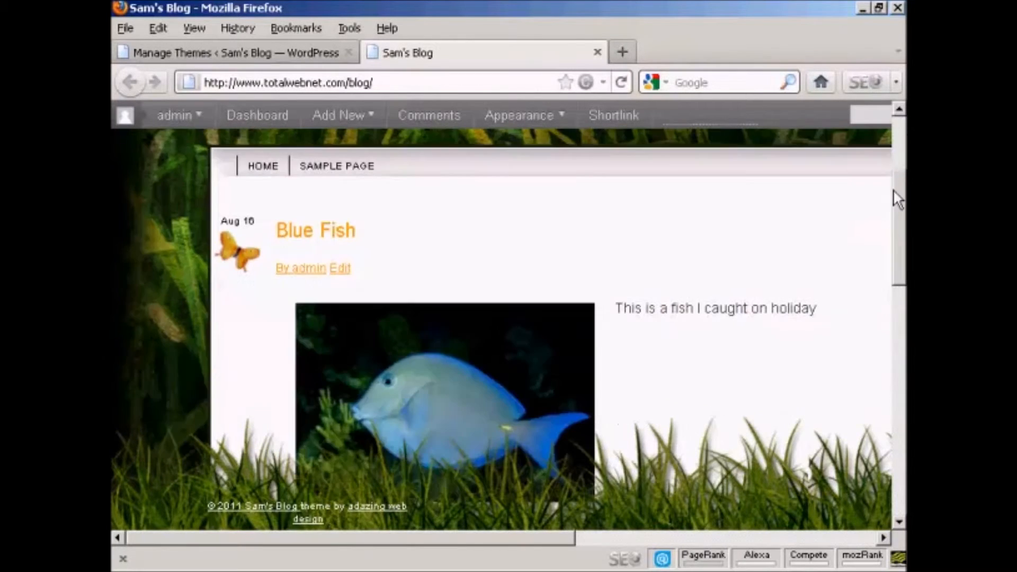